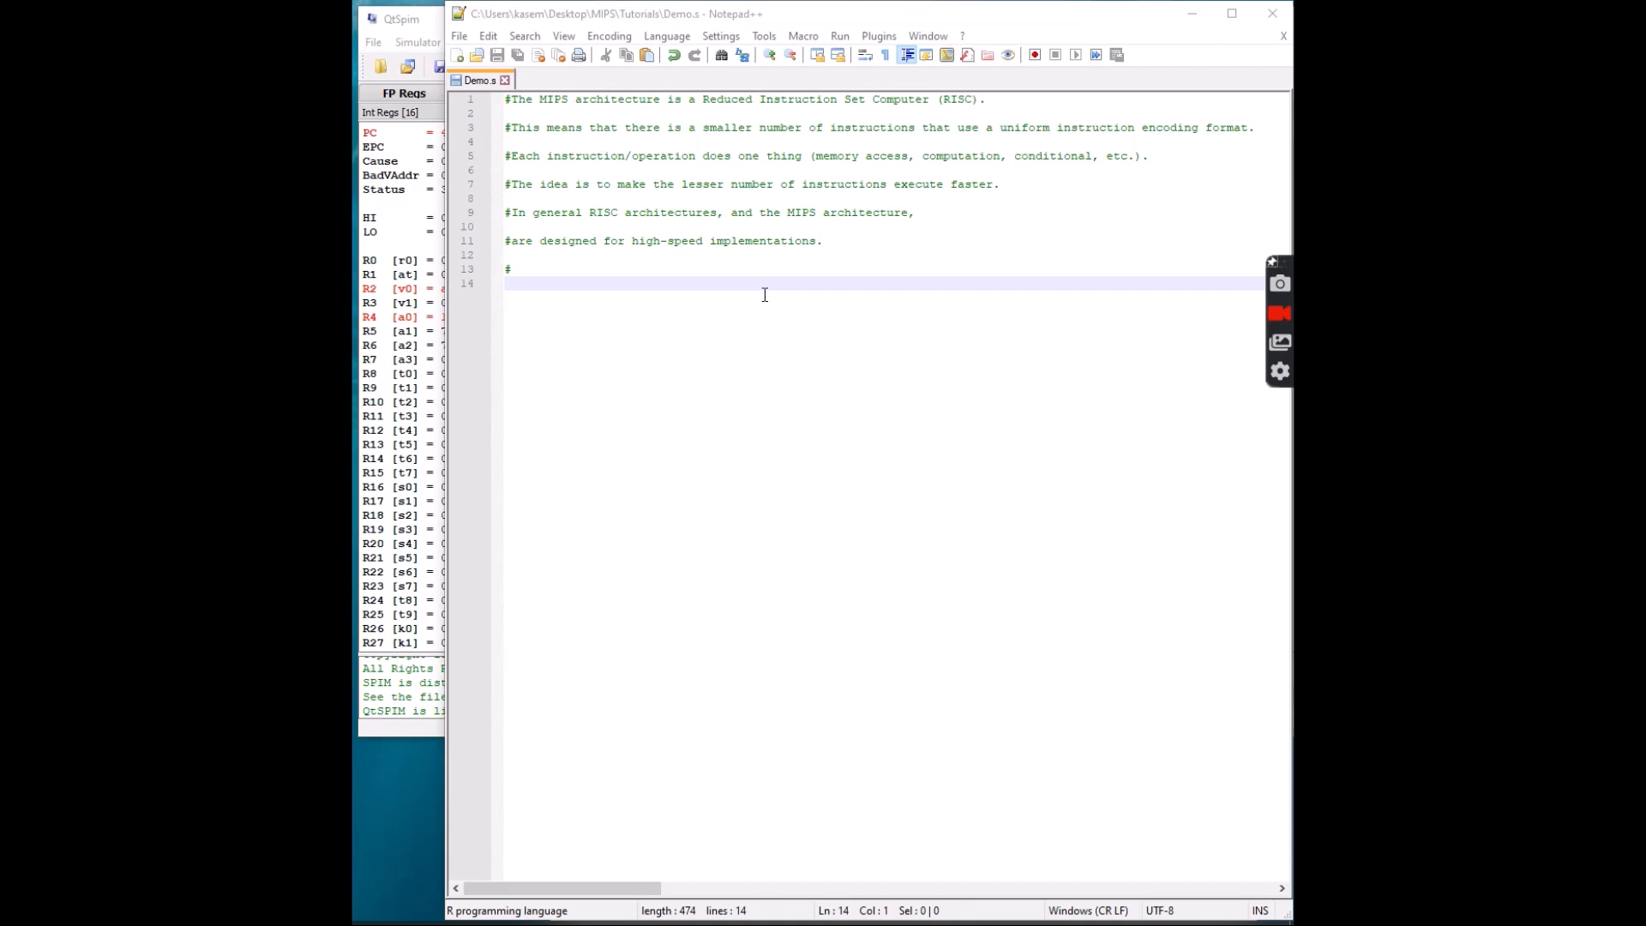
{"action": "mouse_move", "coordinate": [720, 299]}
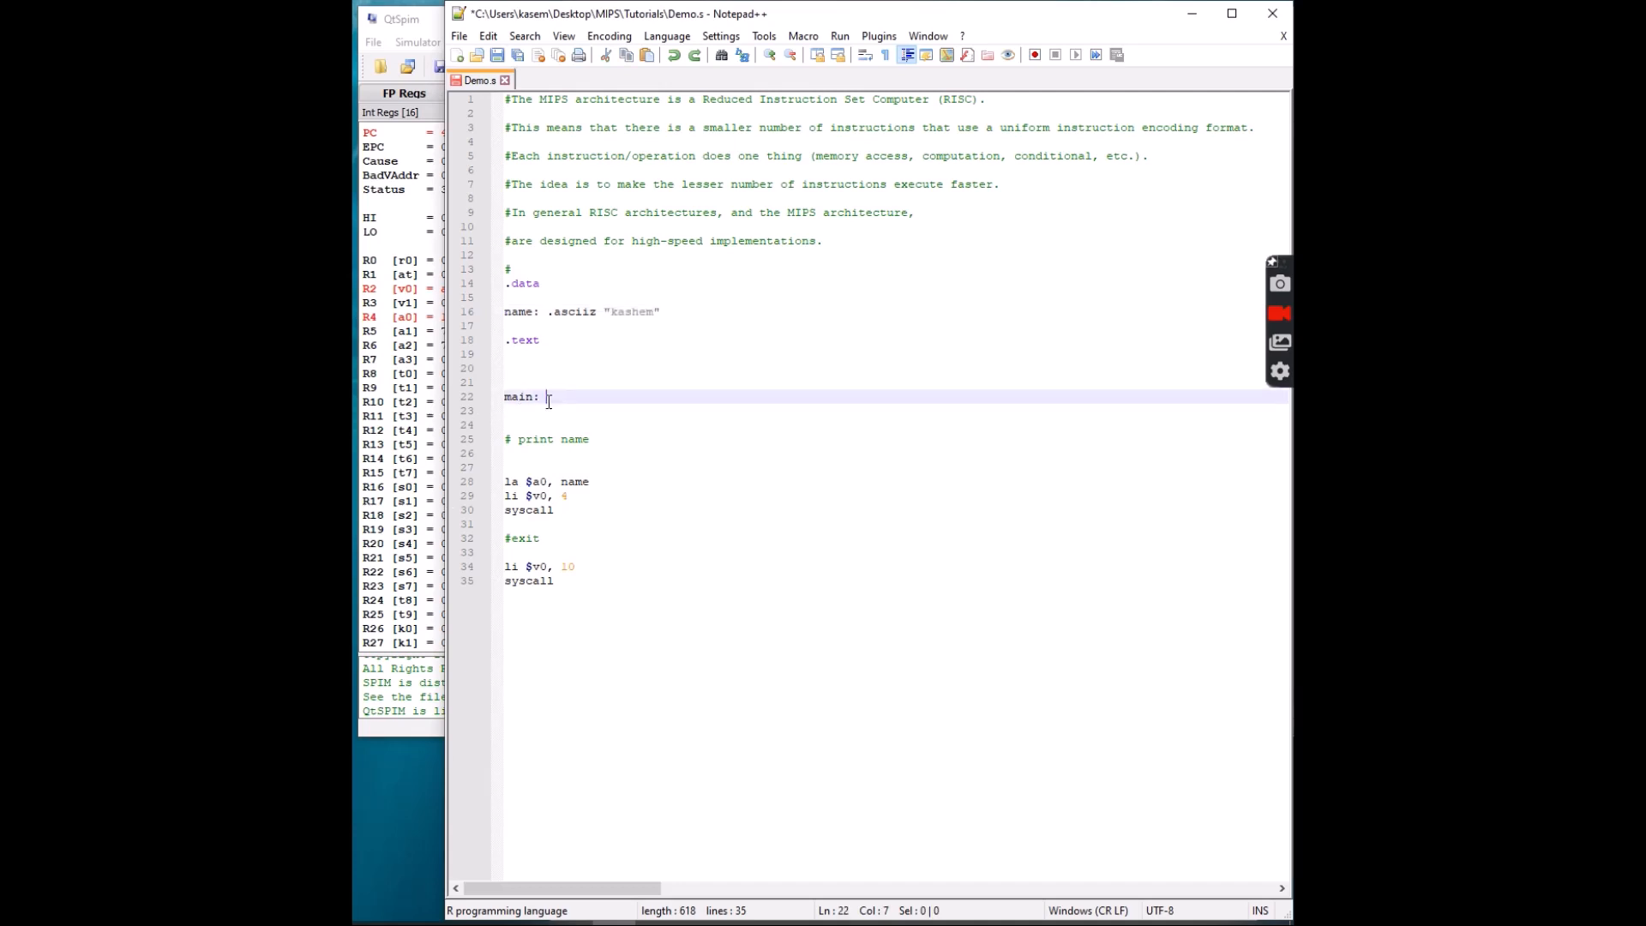
Write main: la $a0, name; li $v0, 4; syscall; li $v0, 10; syscall in Demo.s and save.
{"action": "double_click", "coordinate": [521, 396]}
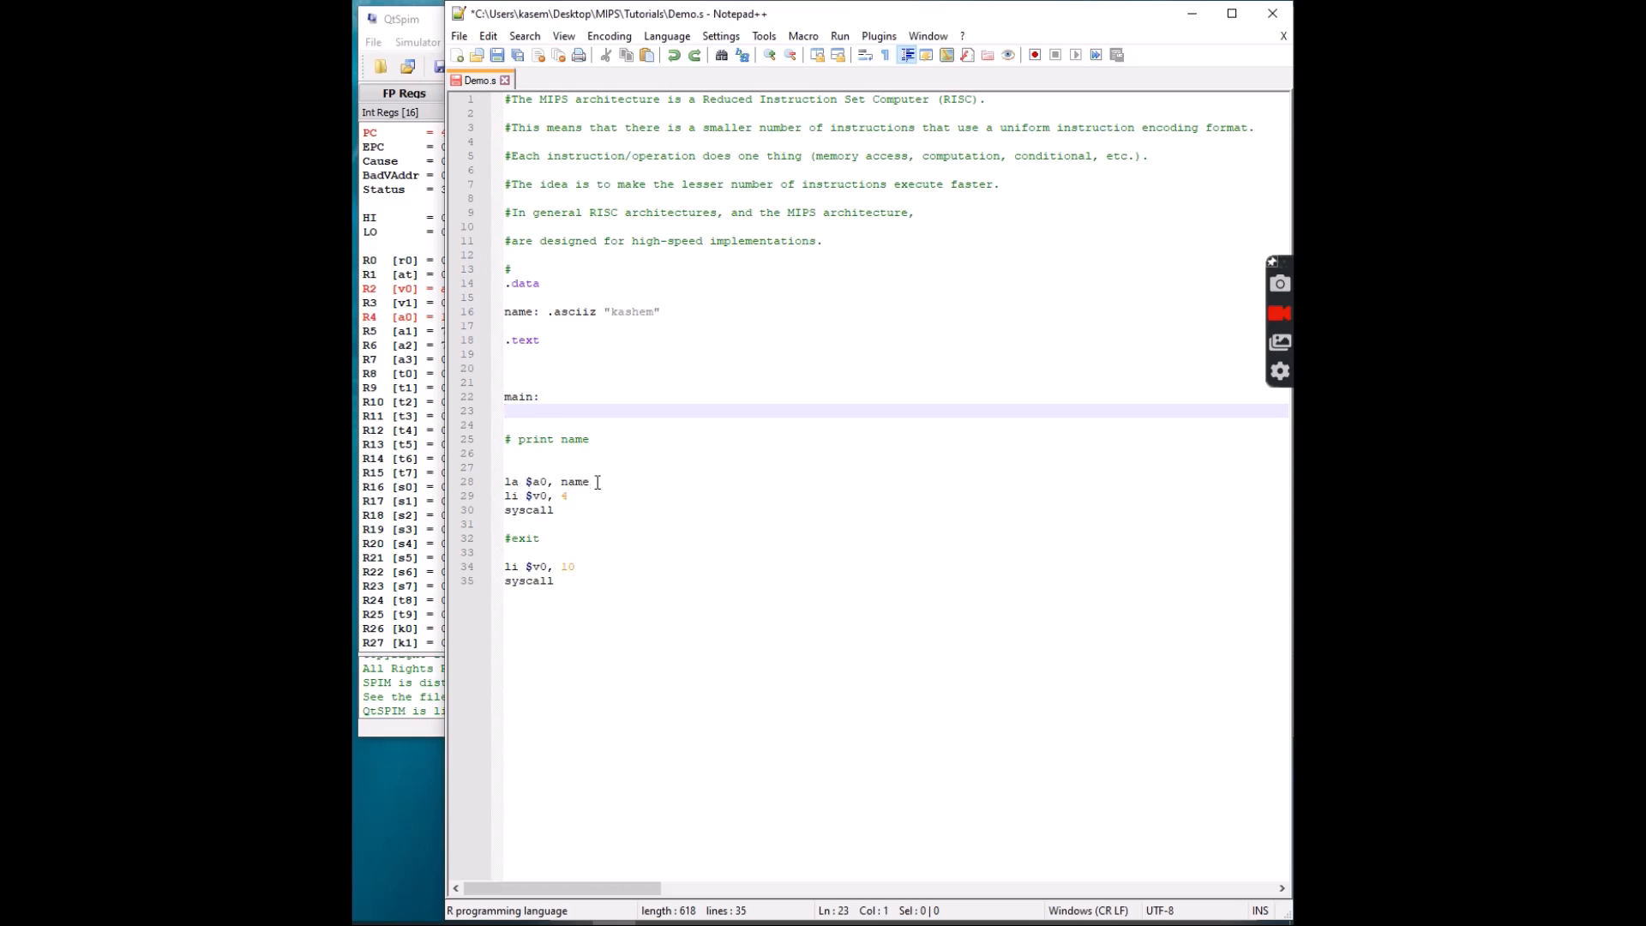
{"action": "mouse_move", "coordinate": [570, 482]}
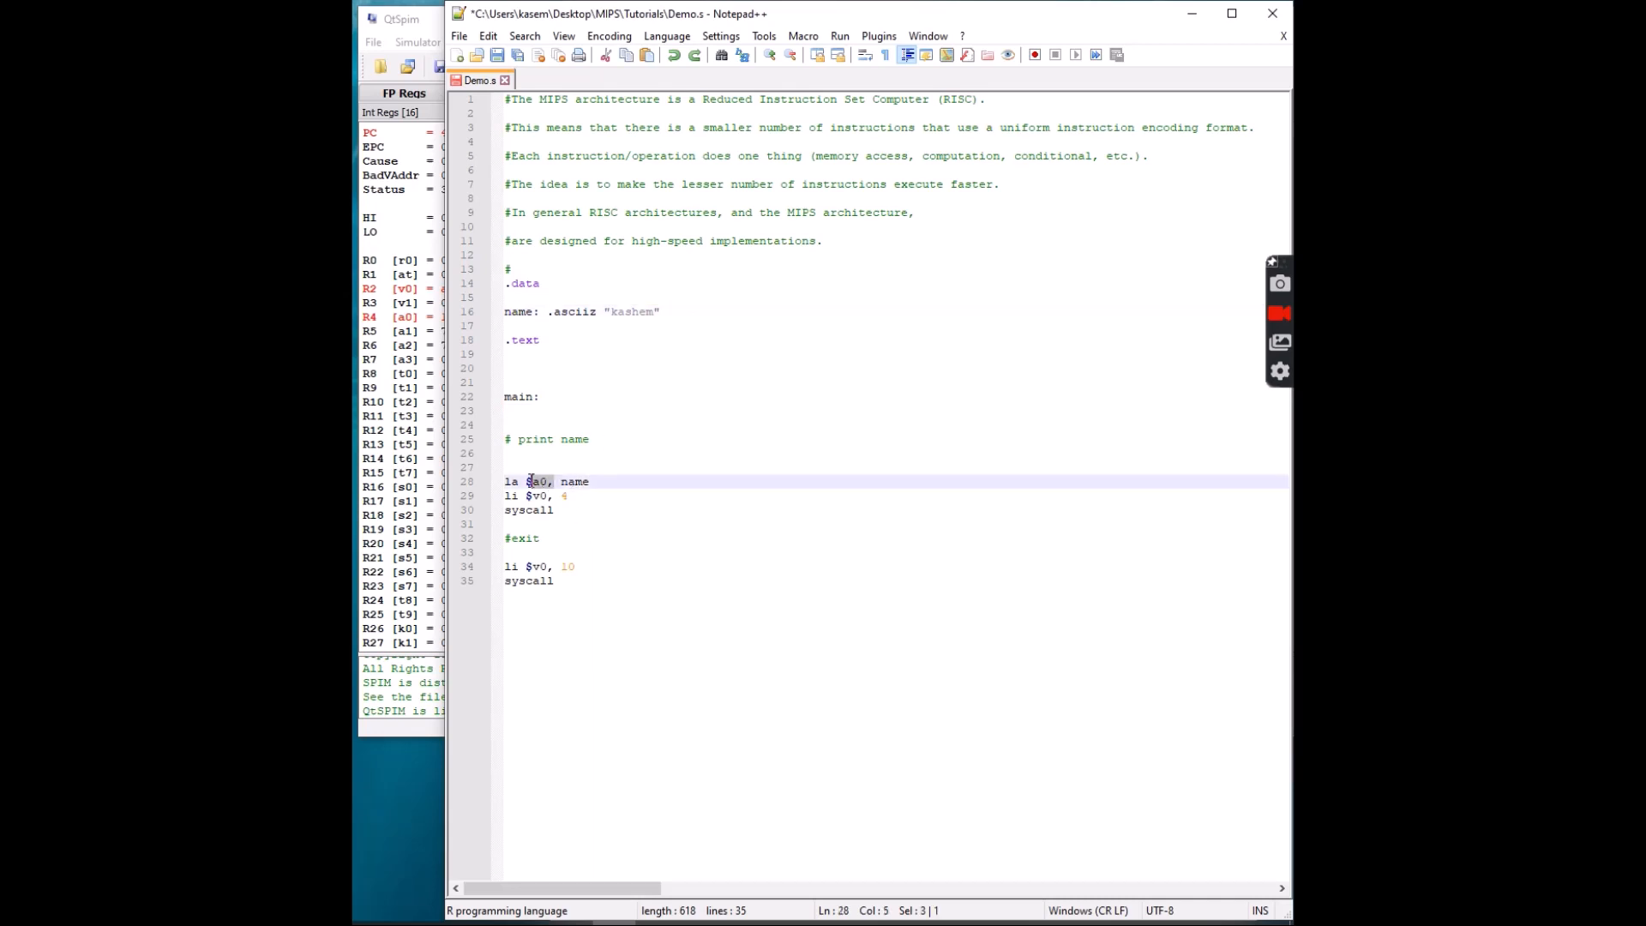
{"action": "left_click", "coordinate": [574, 495]}
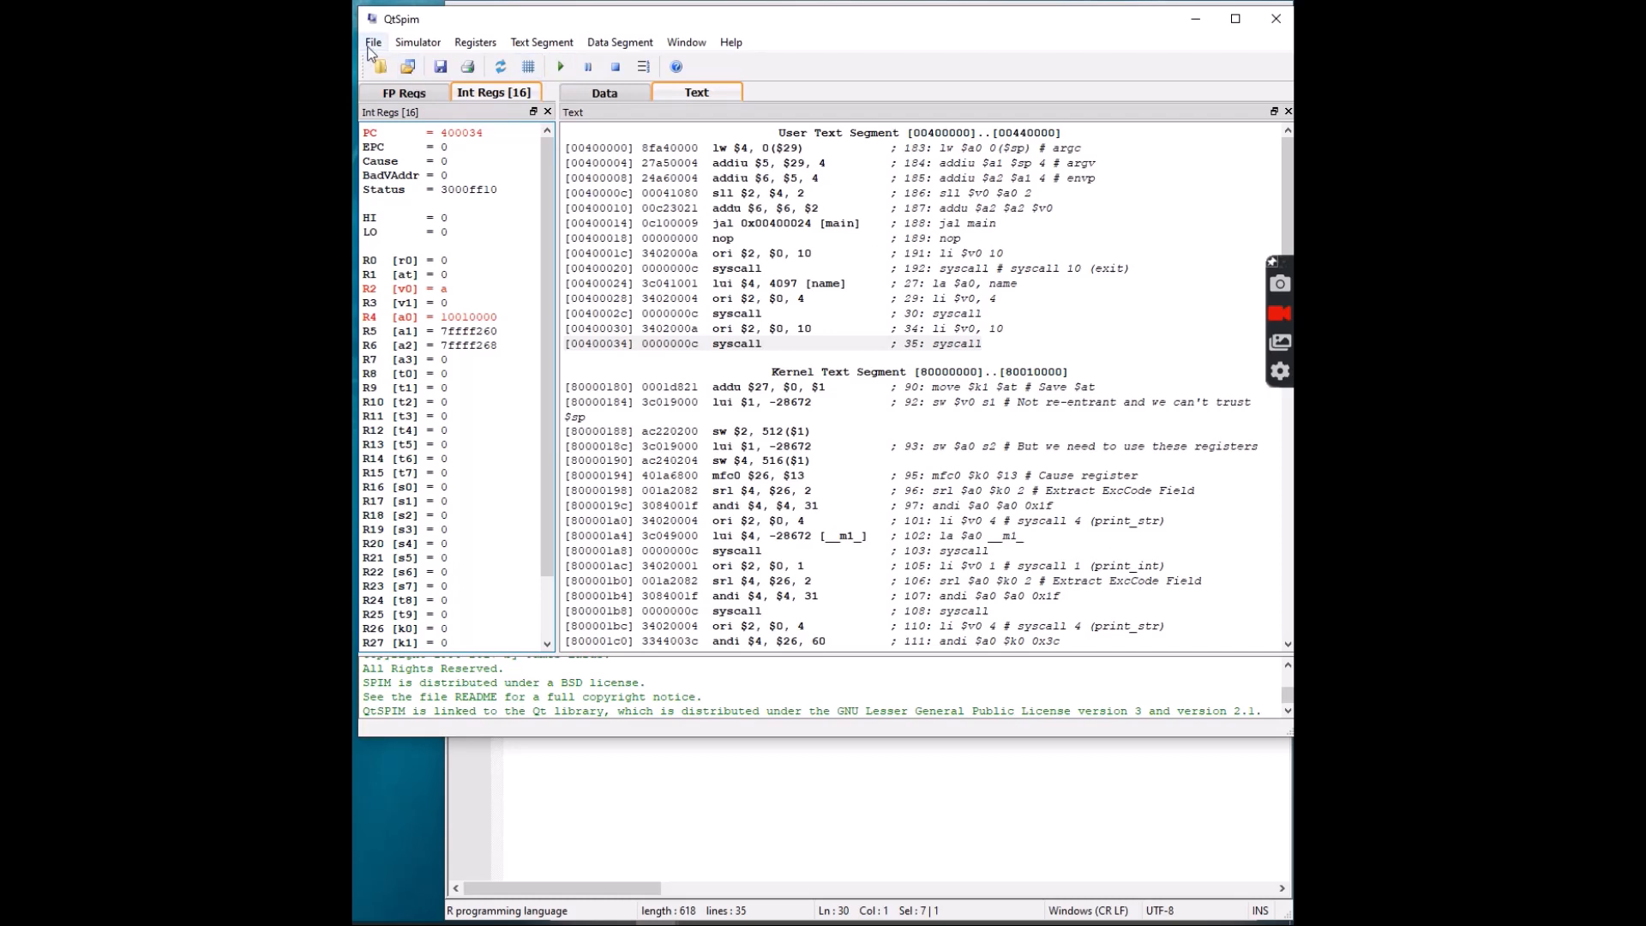
Reinitialize the simulator and load Demo.s from the Tutorials folder.
{"action": "left_click", "coordinate": [372, 41]}
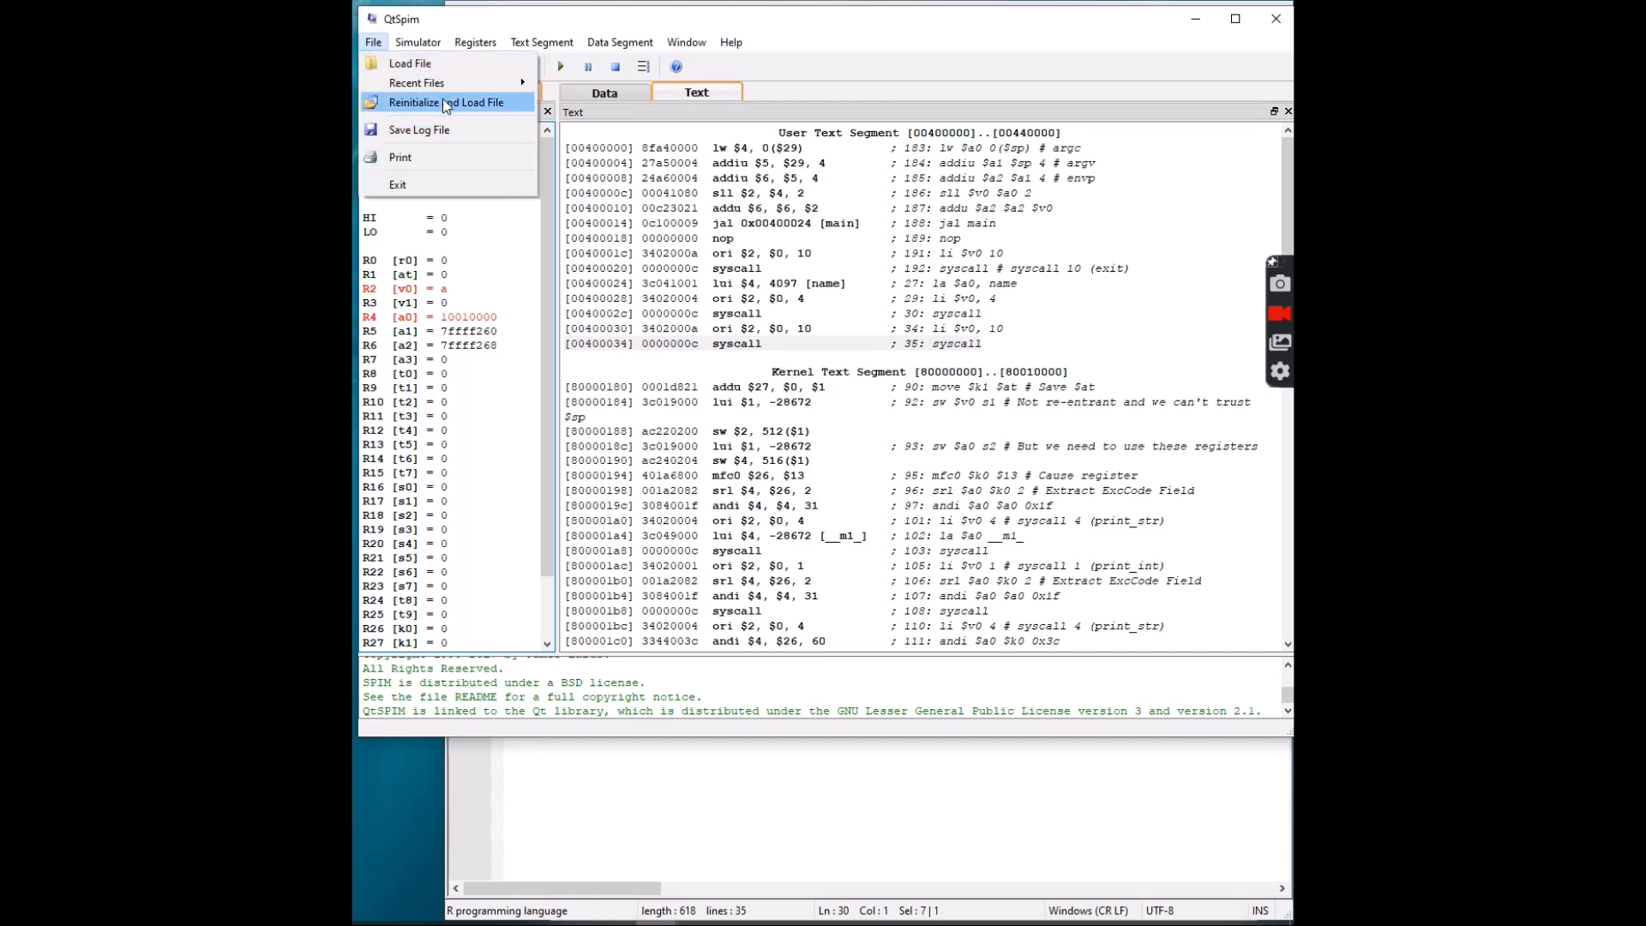
{"action": "left_click", "coordinate": [447, 102]}
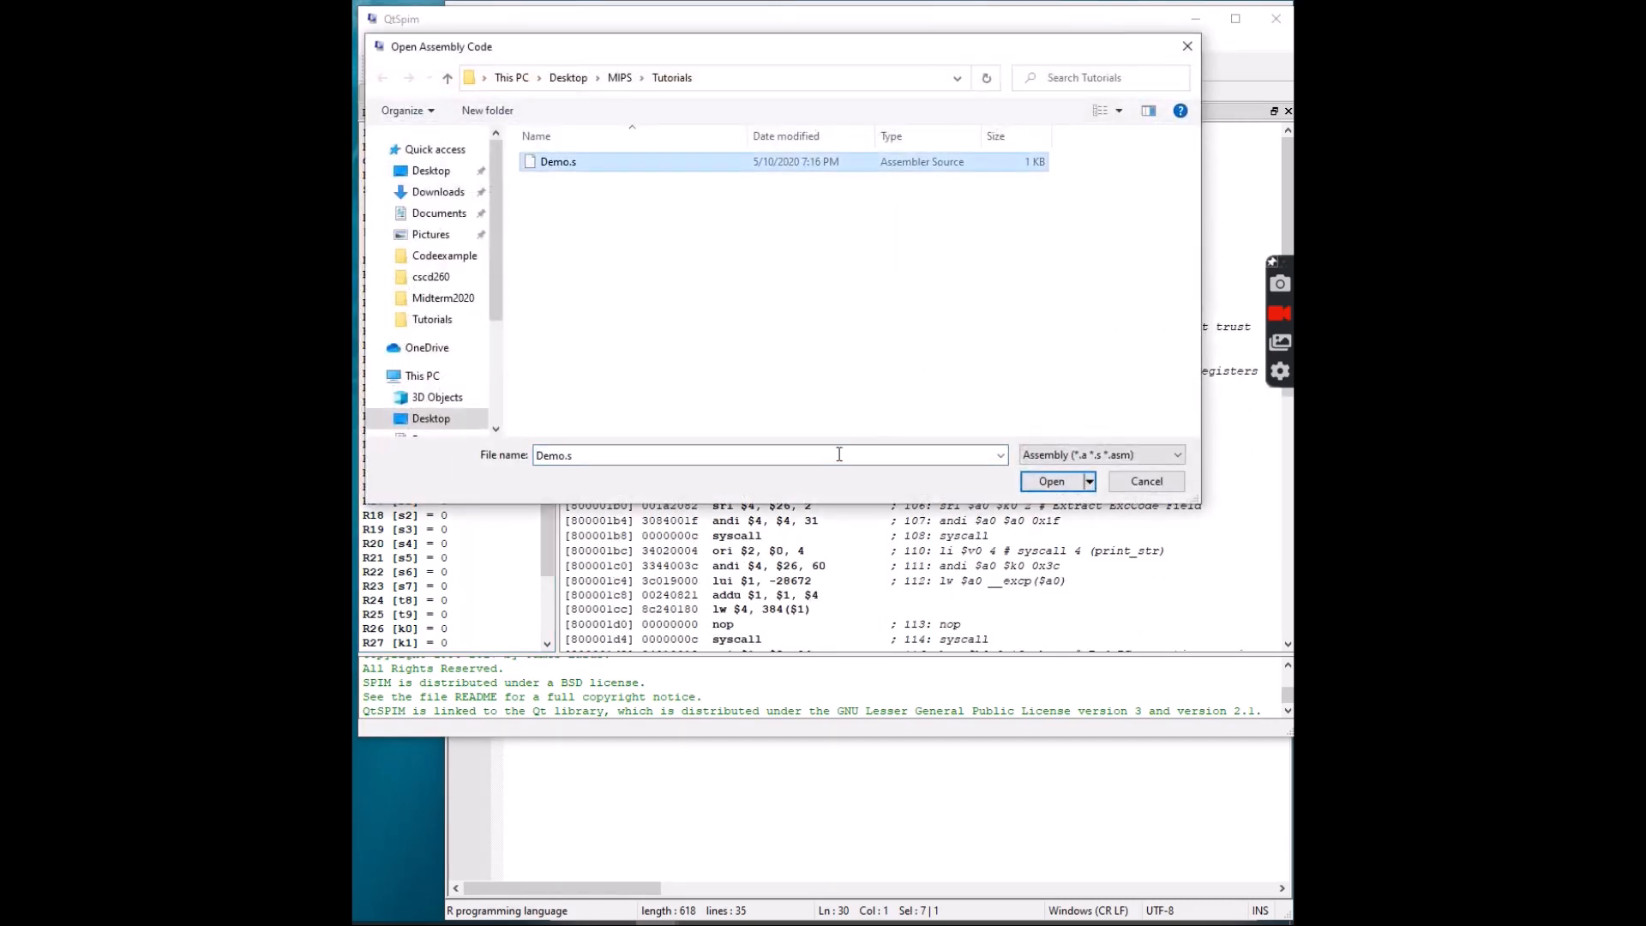
{"action": "left_click", "coordinate": [1049, 480]}
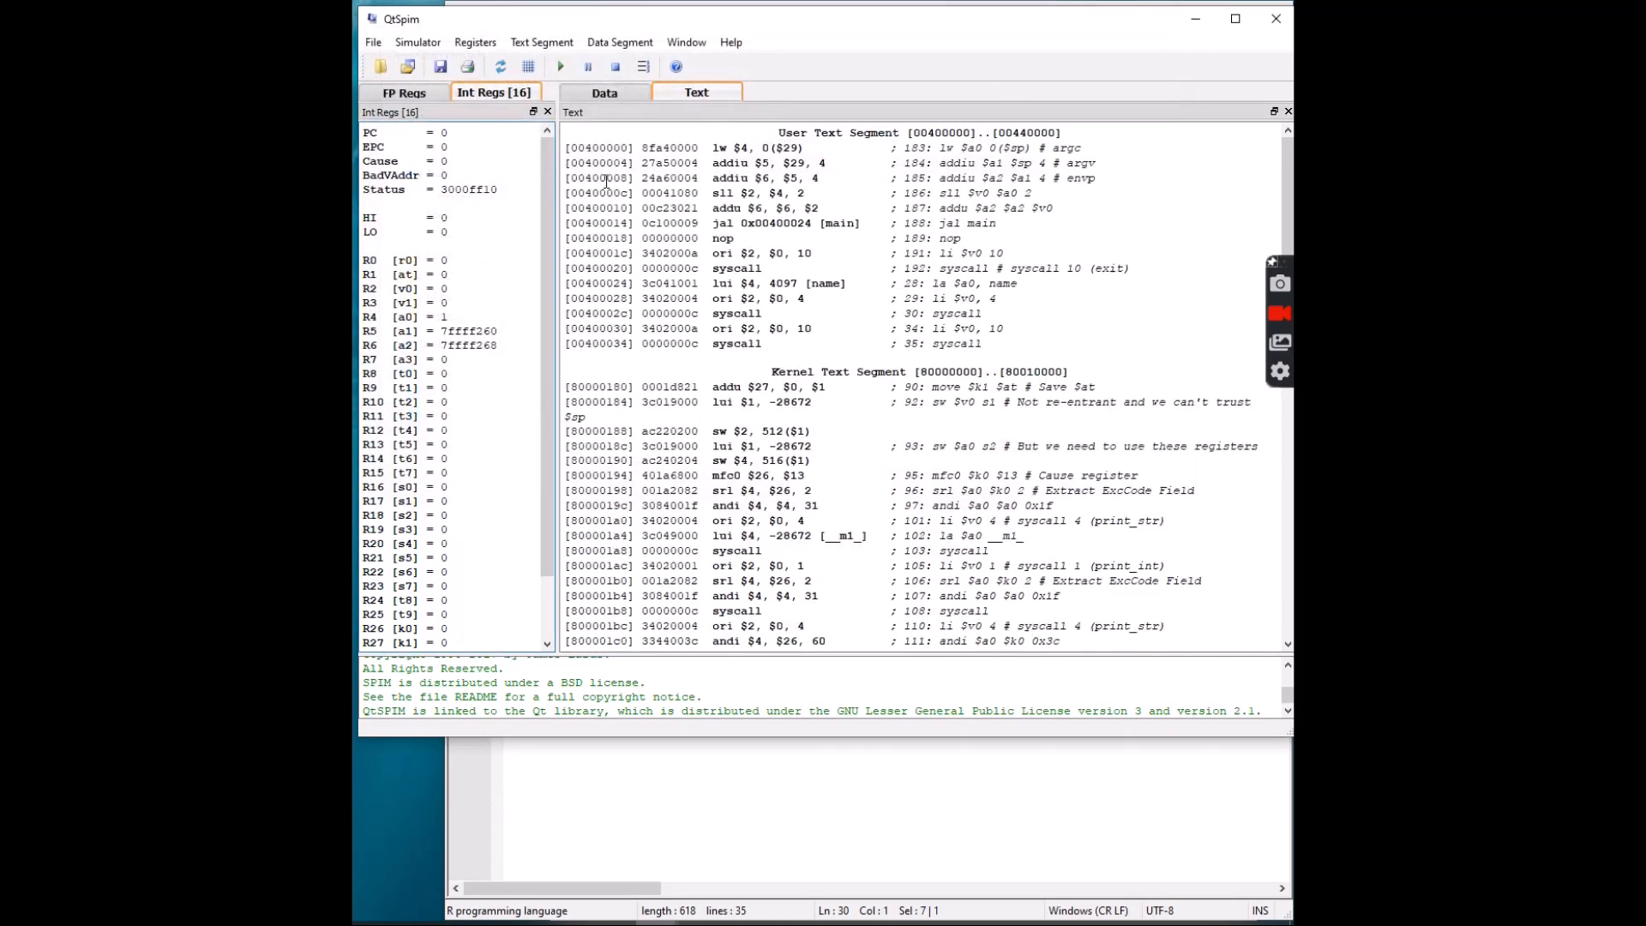